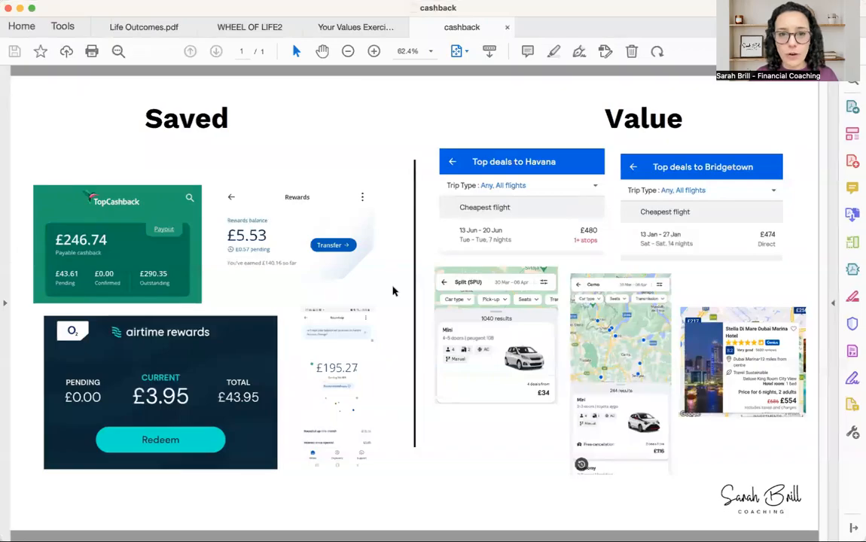
mouse_move(389, 174)
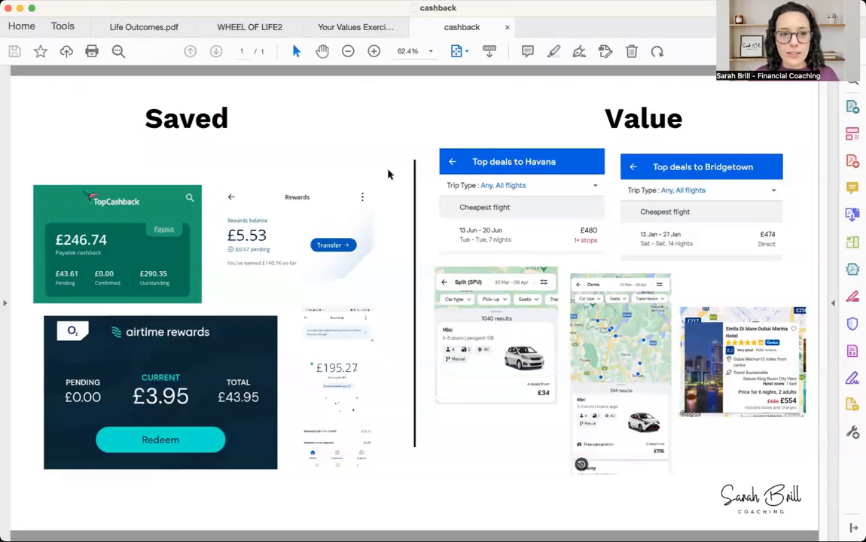